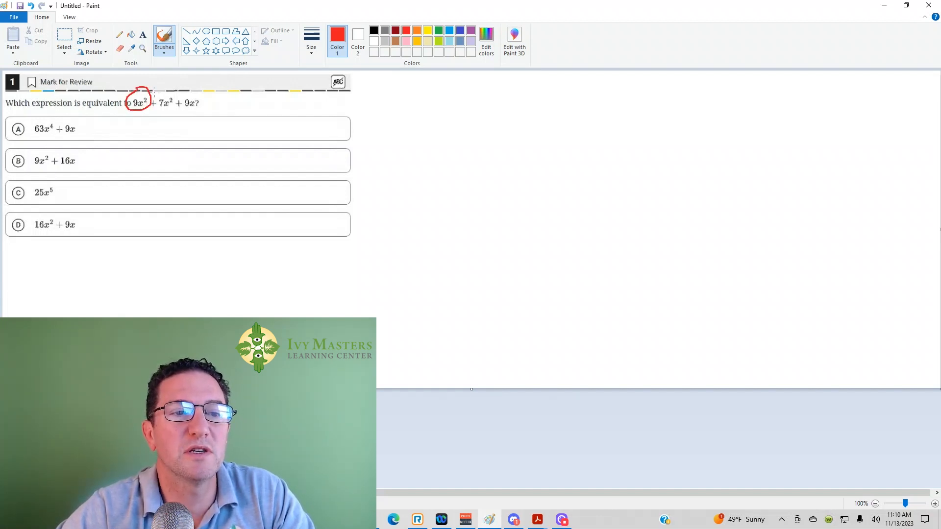
Draw a red freehand circle around the 7x² term to mark it as like 9x²
{"action": "left_click_drag", "start_coordinate": [150, 104], "coordinate": [171, 108]}
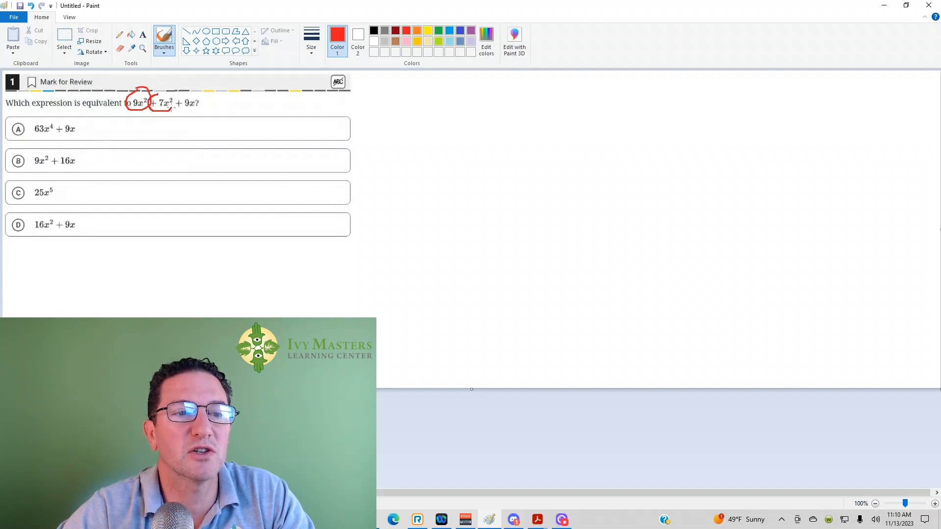